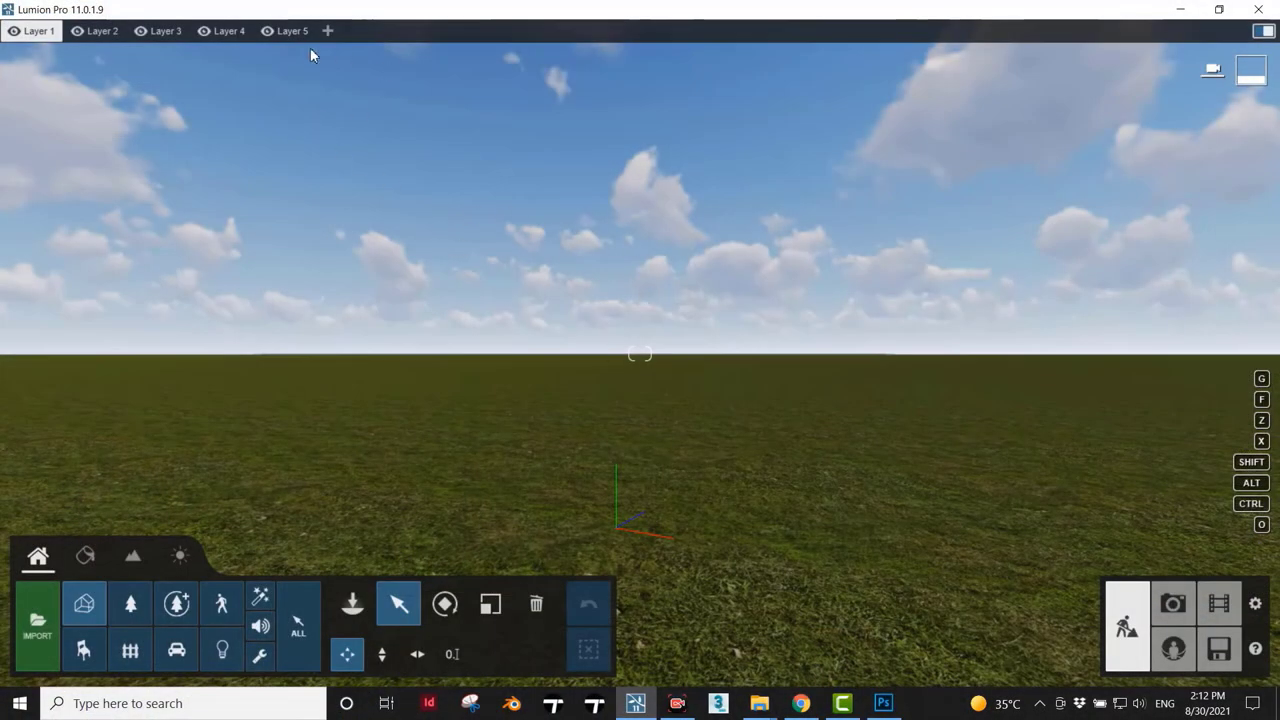
mouse_move(645, 565)
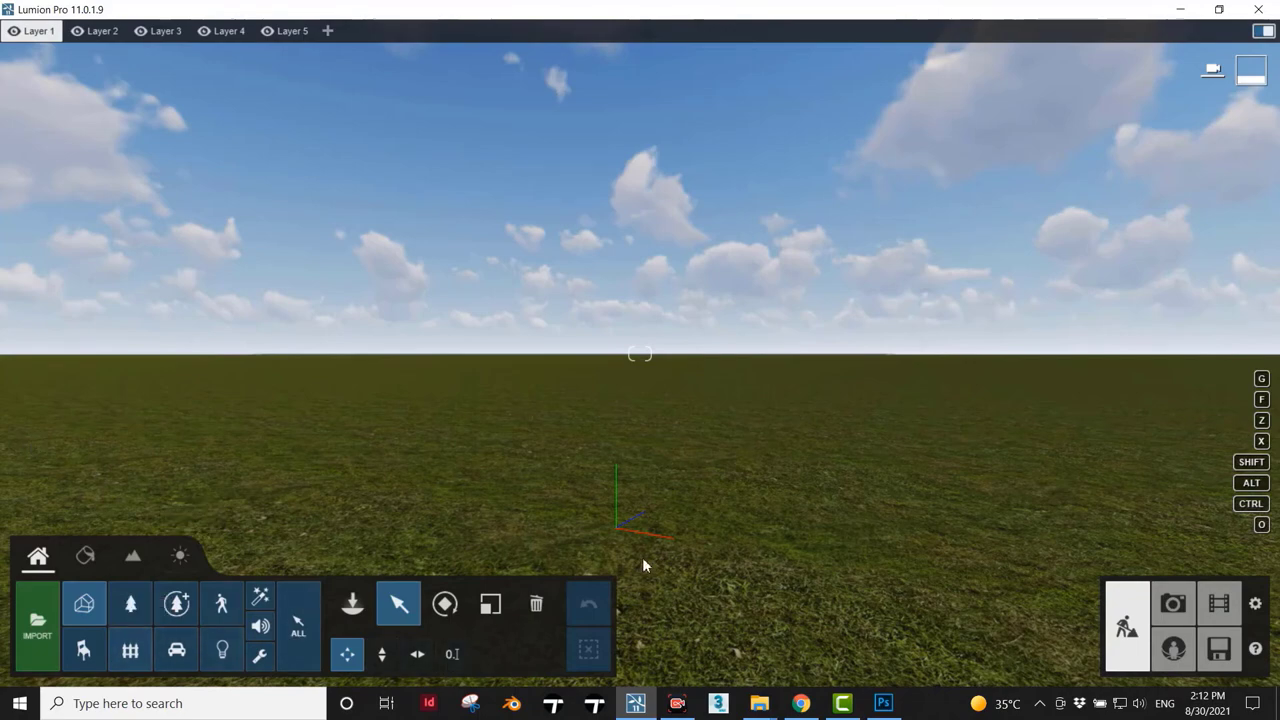
mouse_move(1122, 682)
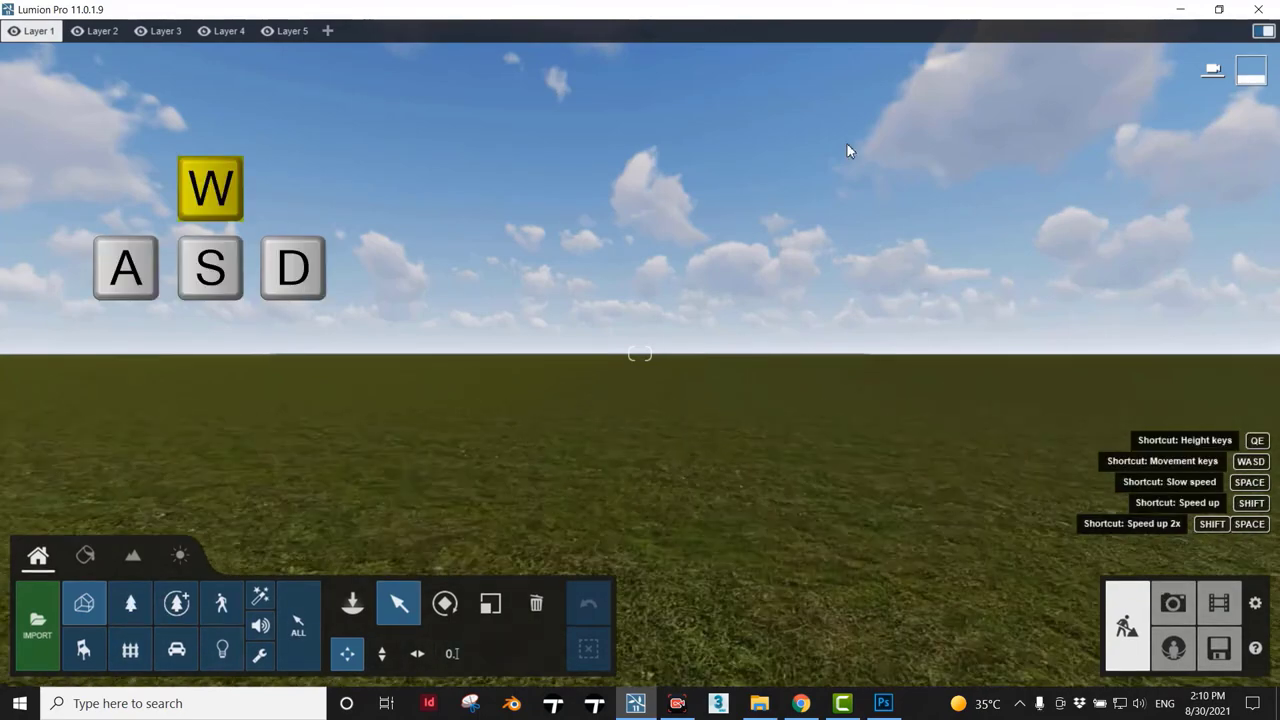
Apply a red Polli Bricks material from the Outdoor library to the villa walls.
key("s")
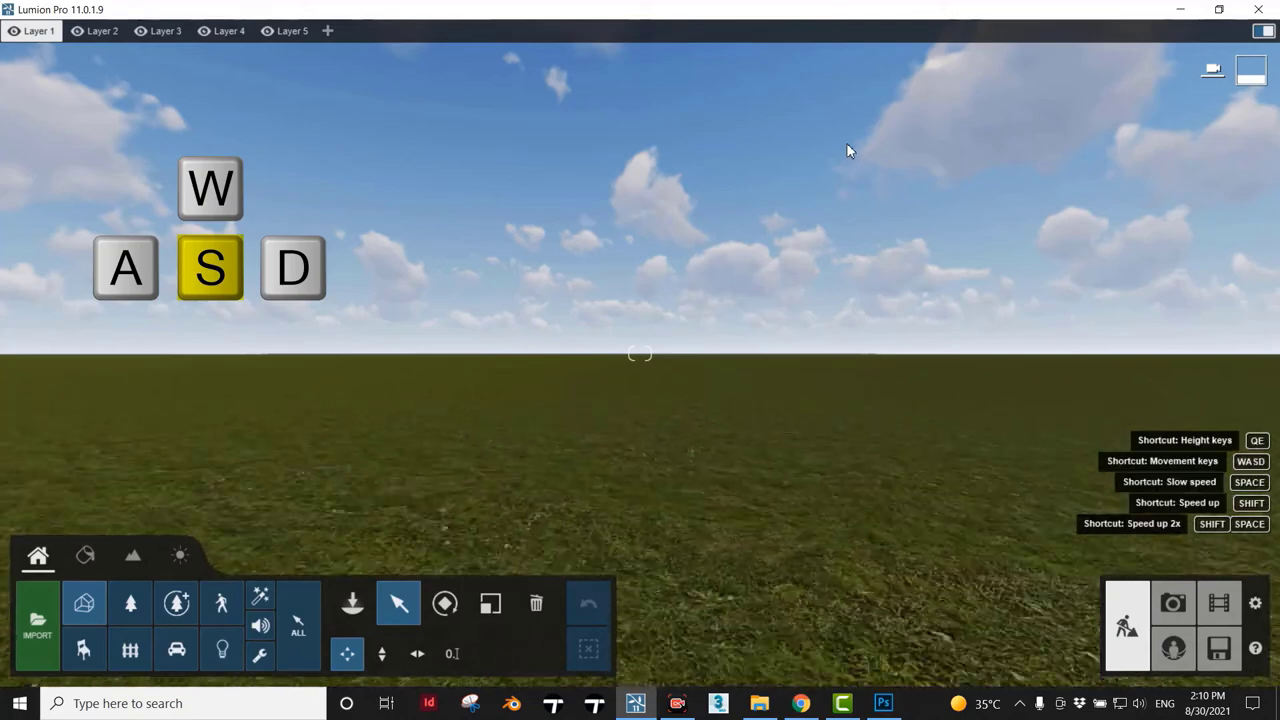
key("d")
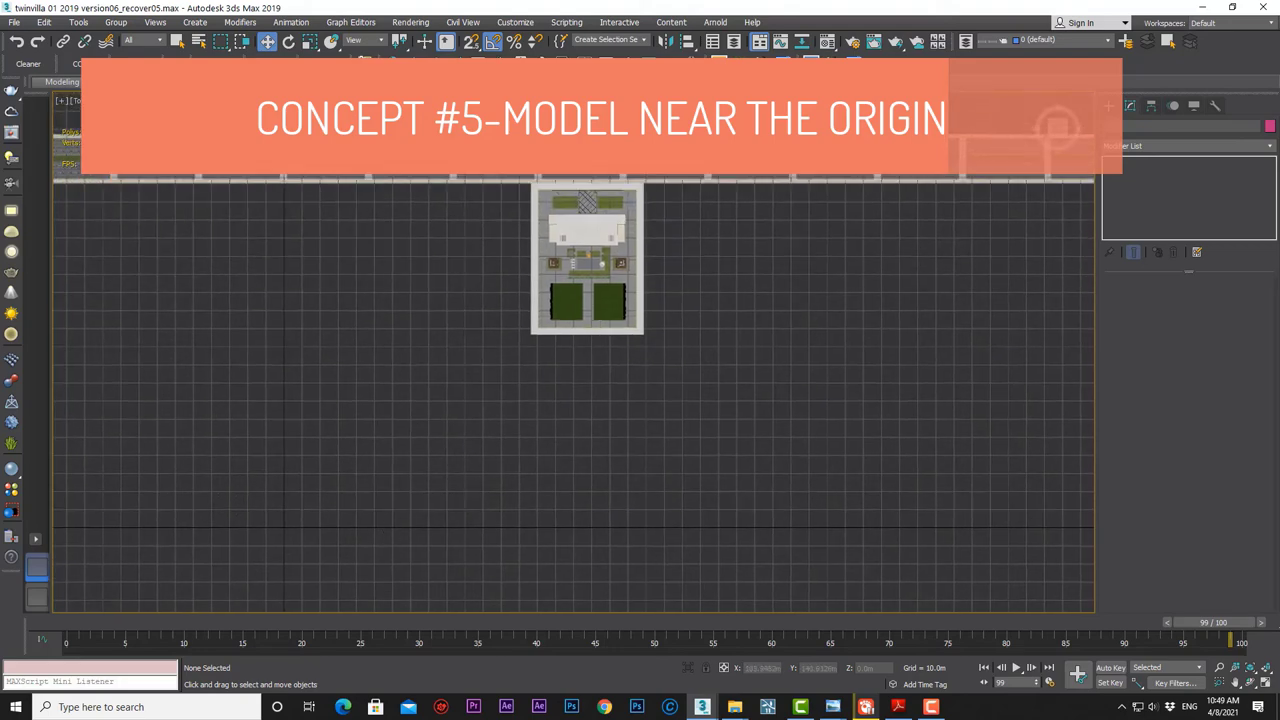
left_click(587, 255)
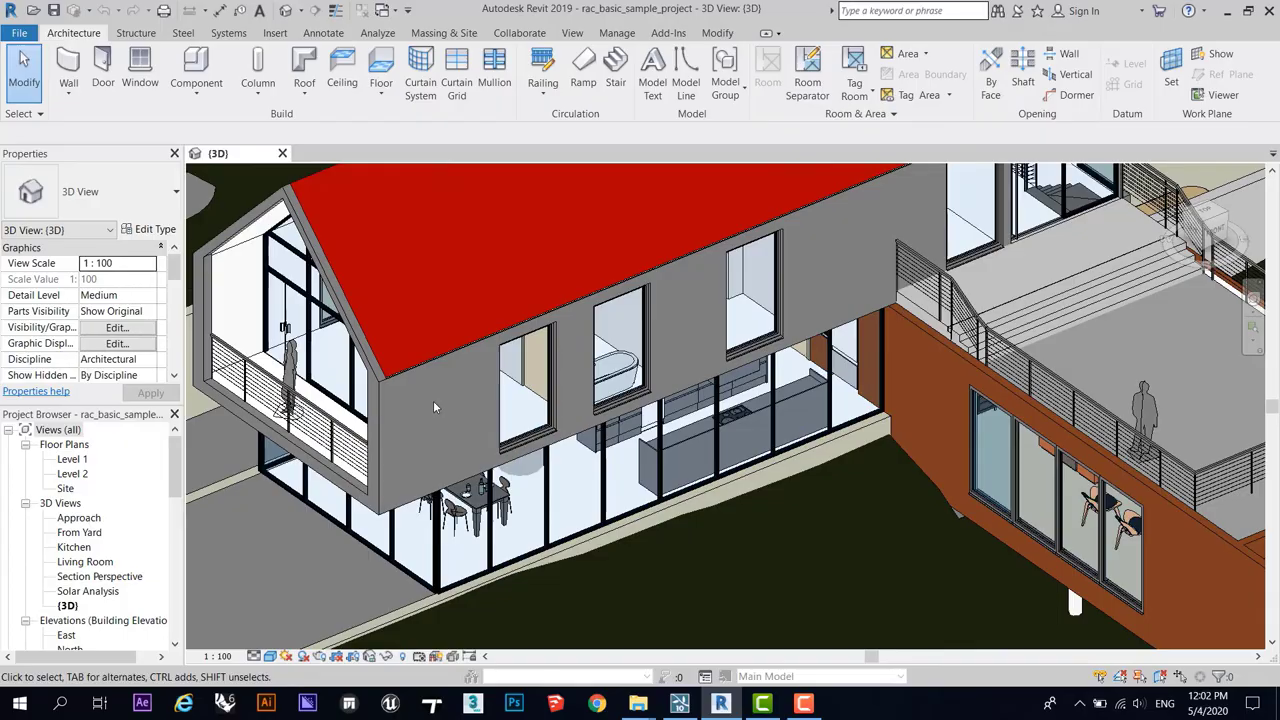
left_click(678, 703)
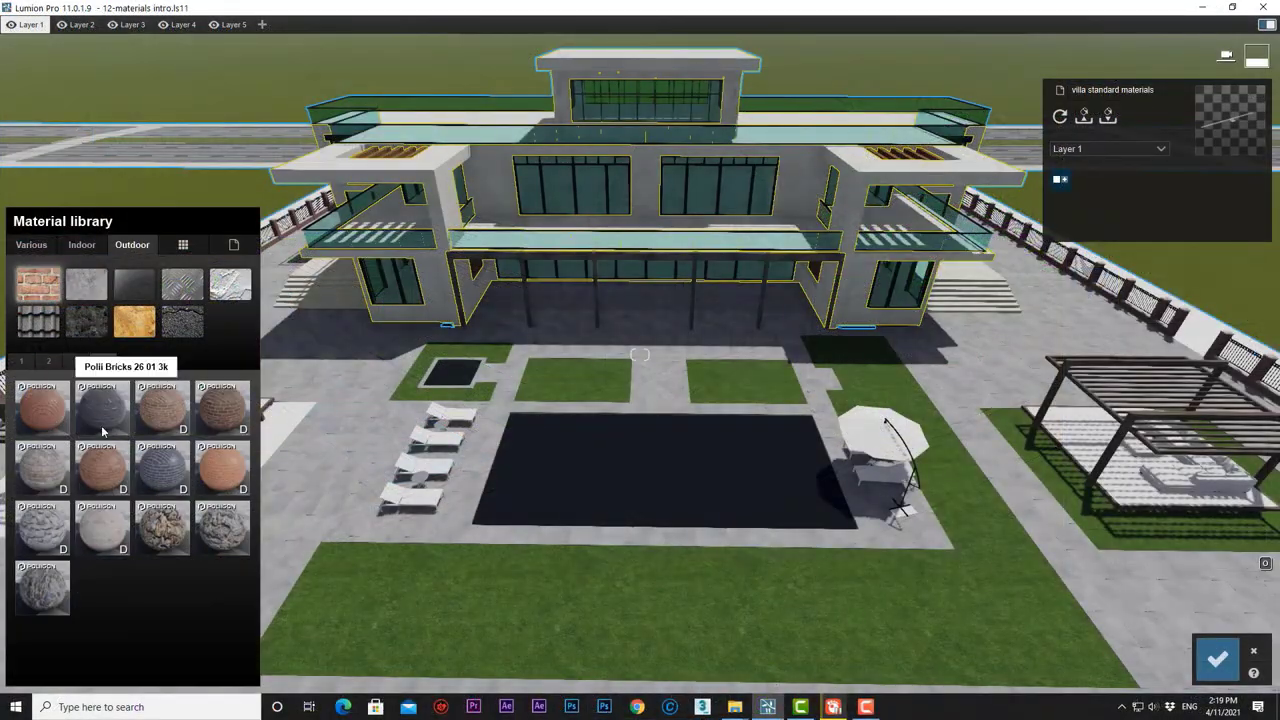
left_click(102, 468)
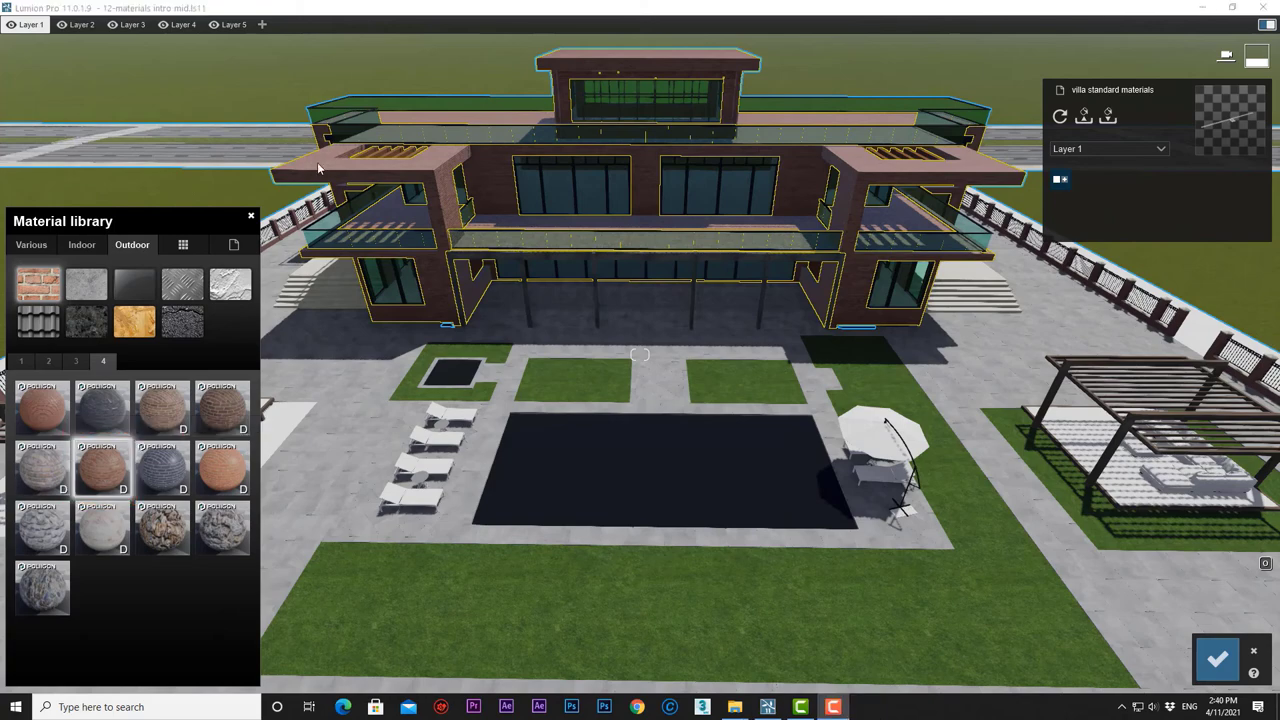
mouse_move(858, 265)
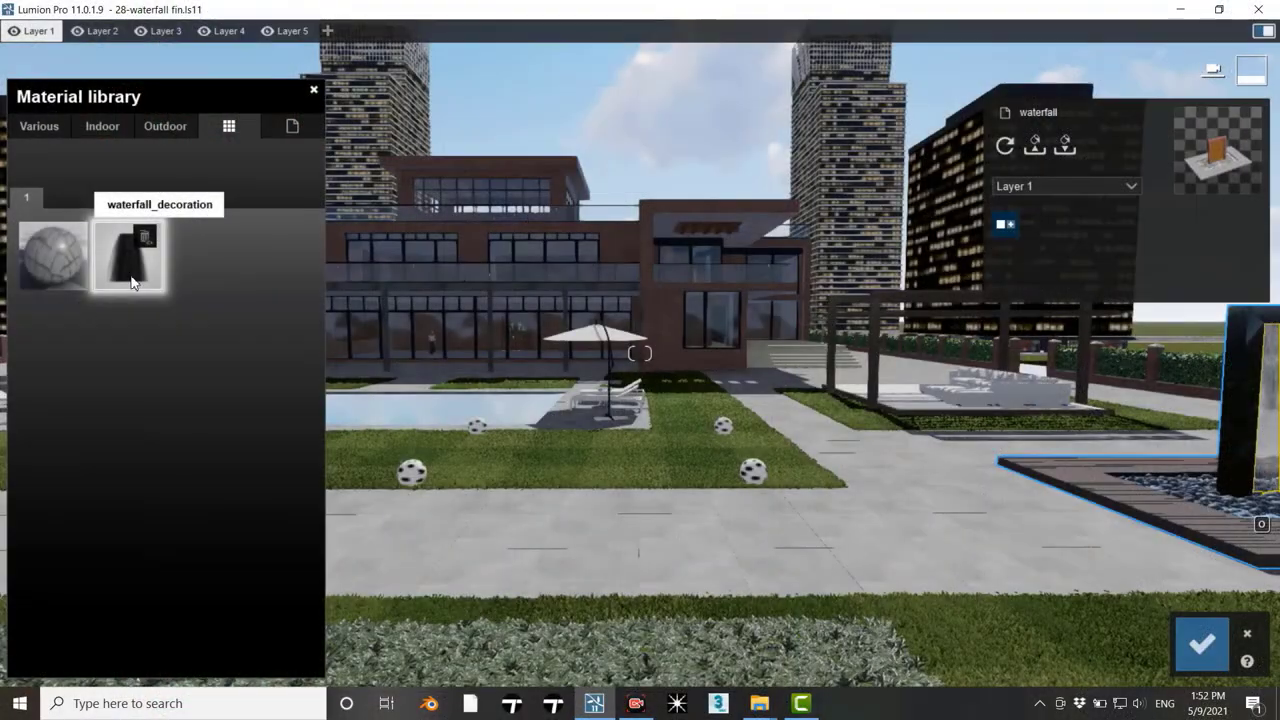
mouse_move(317, 648)
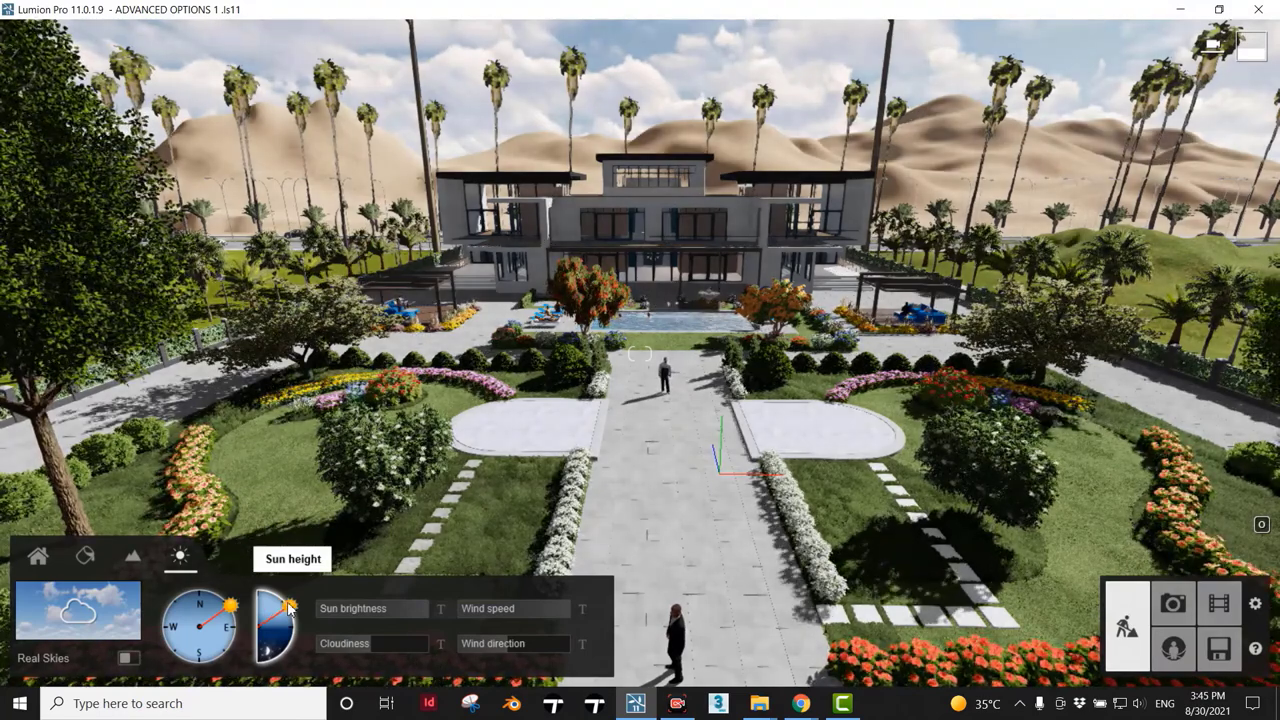
Change the sun height and turn the sun direction toward the south-east.
left_click_drag(290, 607, 290, 645)
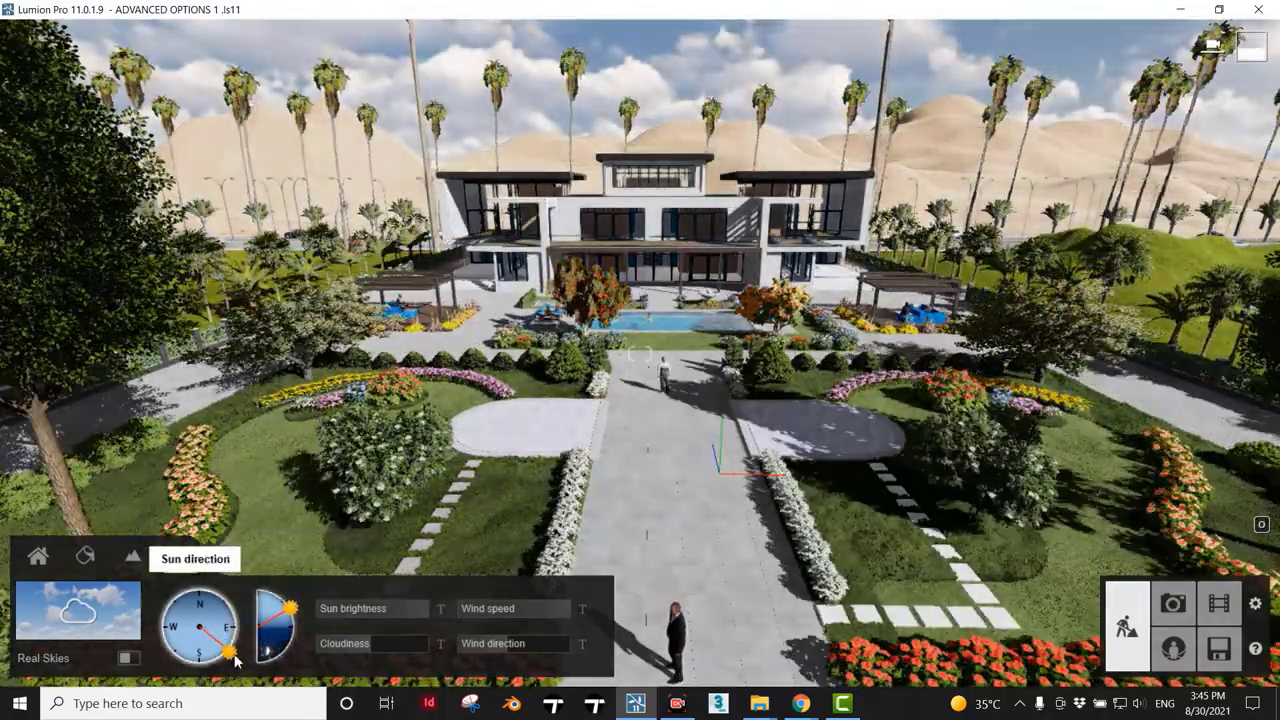
left_click(128, 658)
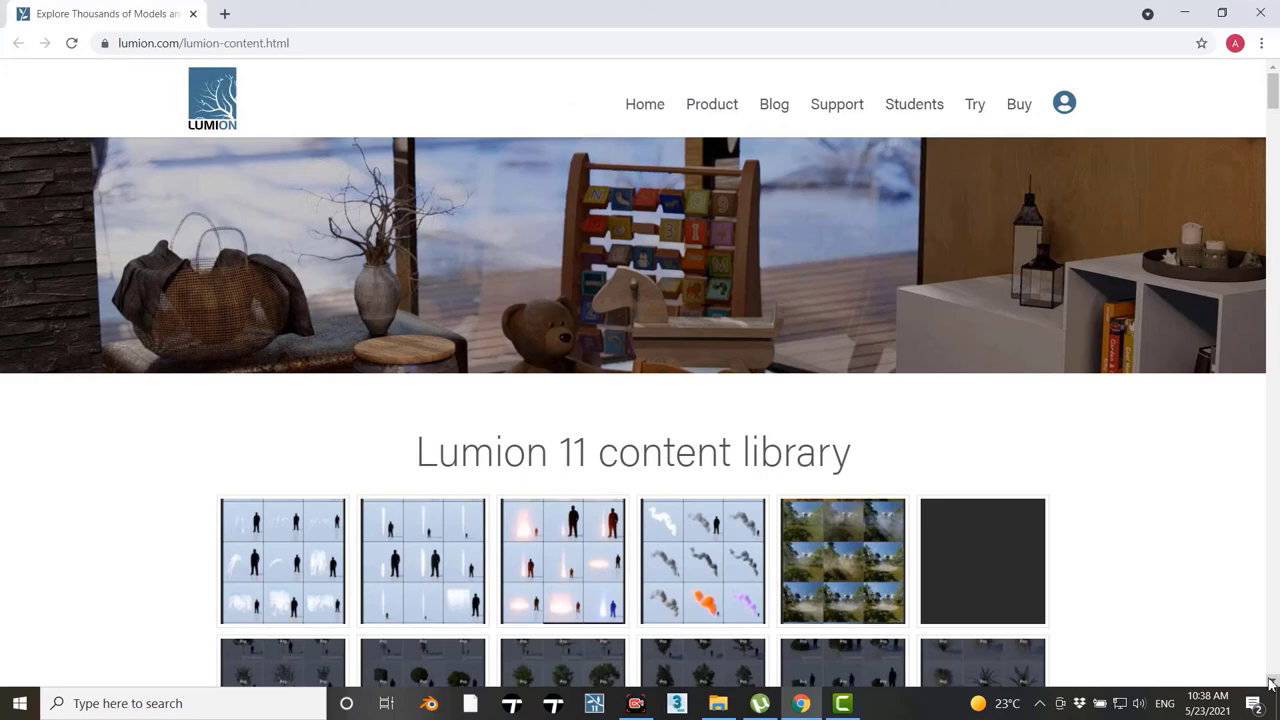
Browse the Lumion 11 content sheets, from effects and trees down to road signs.
scroll("down", 3)
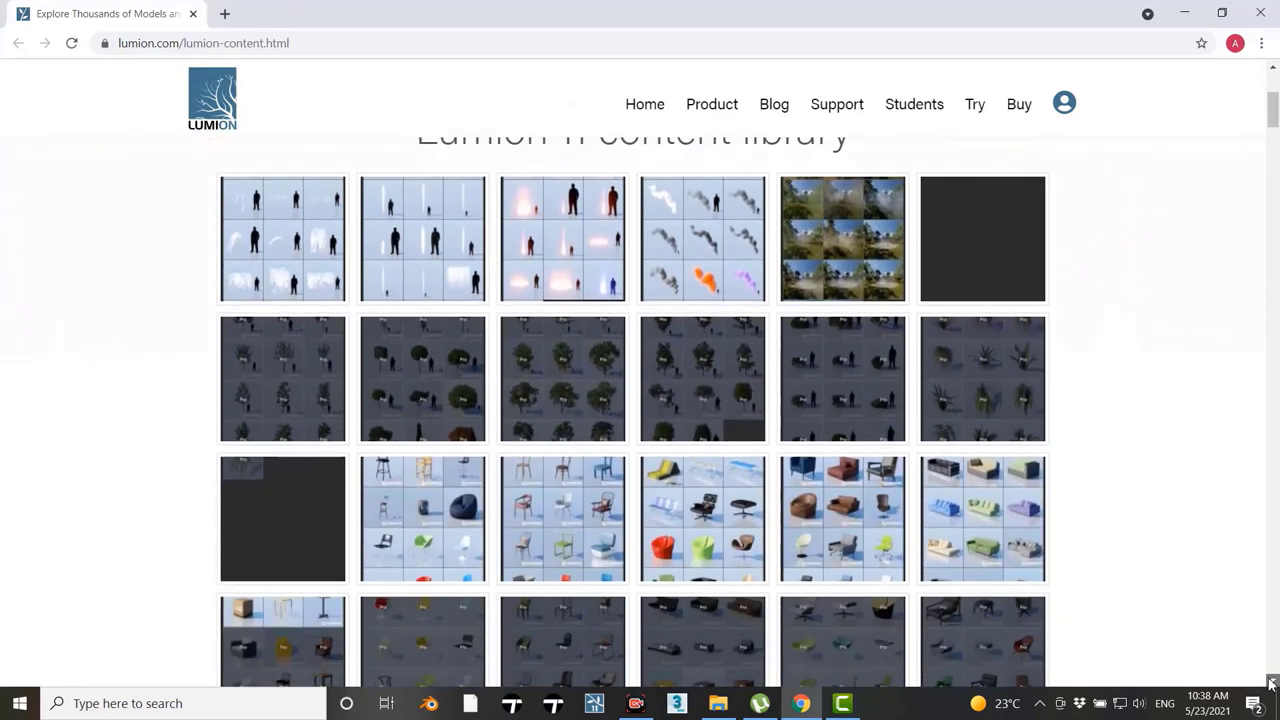
scroll("down", 3)
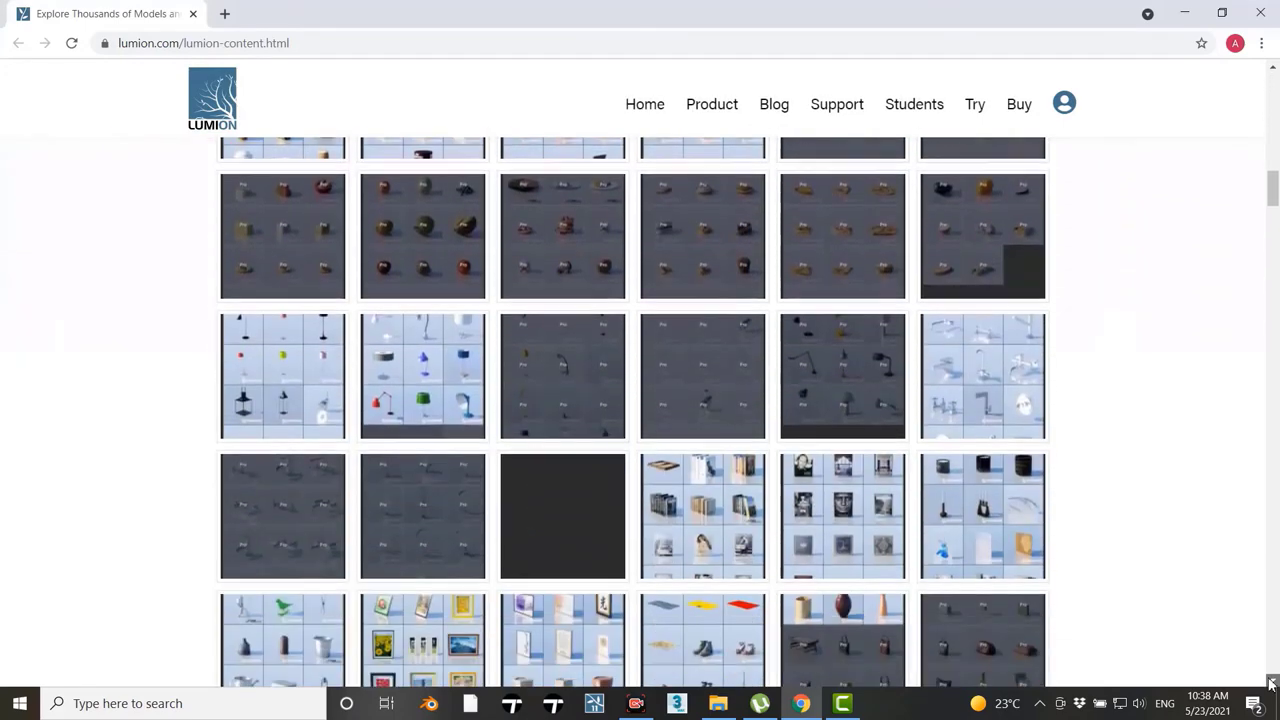
scroll("down", 3)
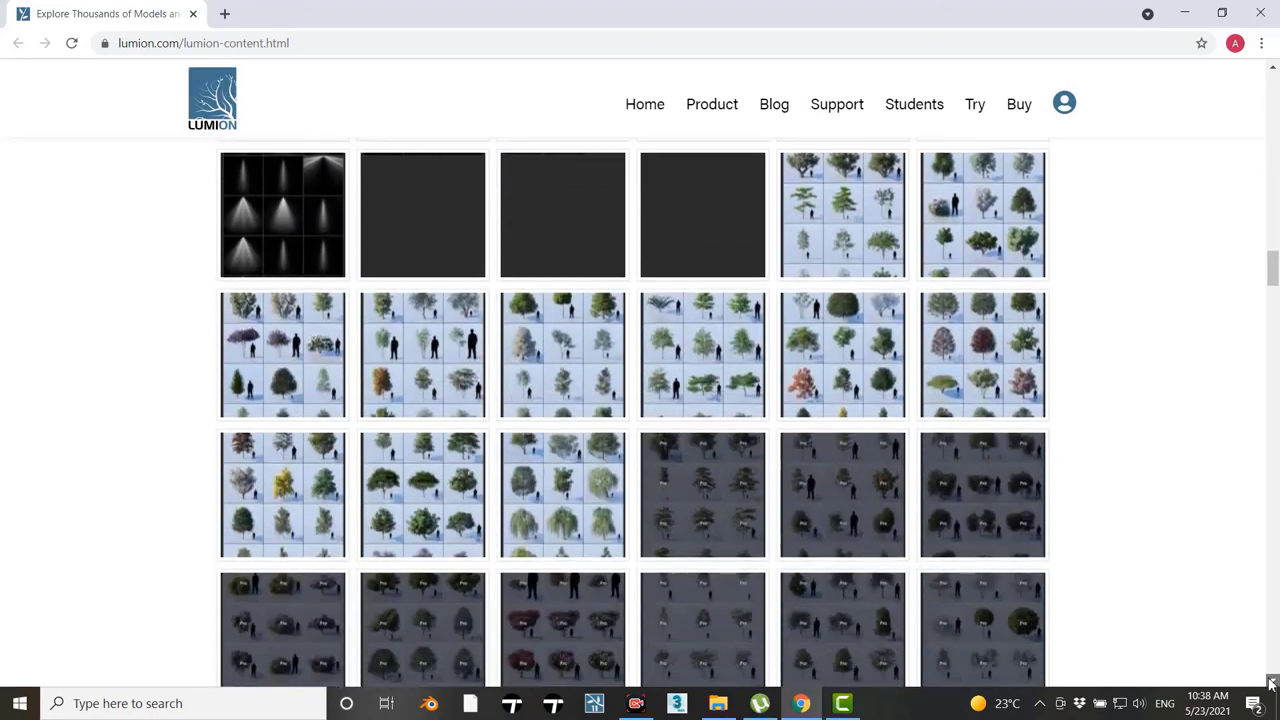
scroll("down", 3)
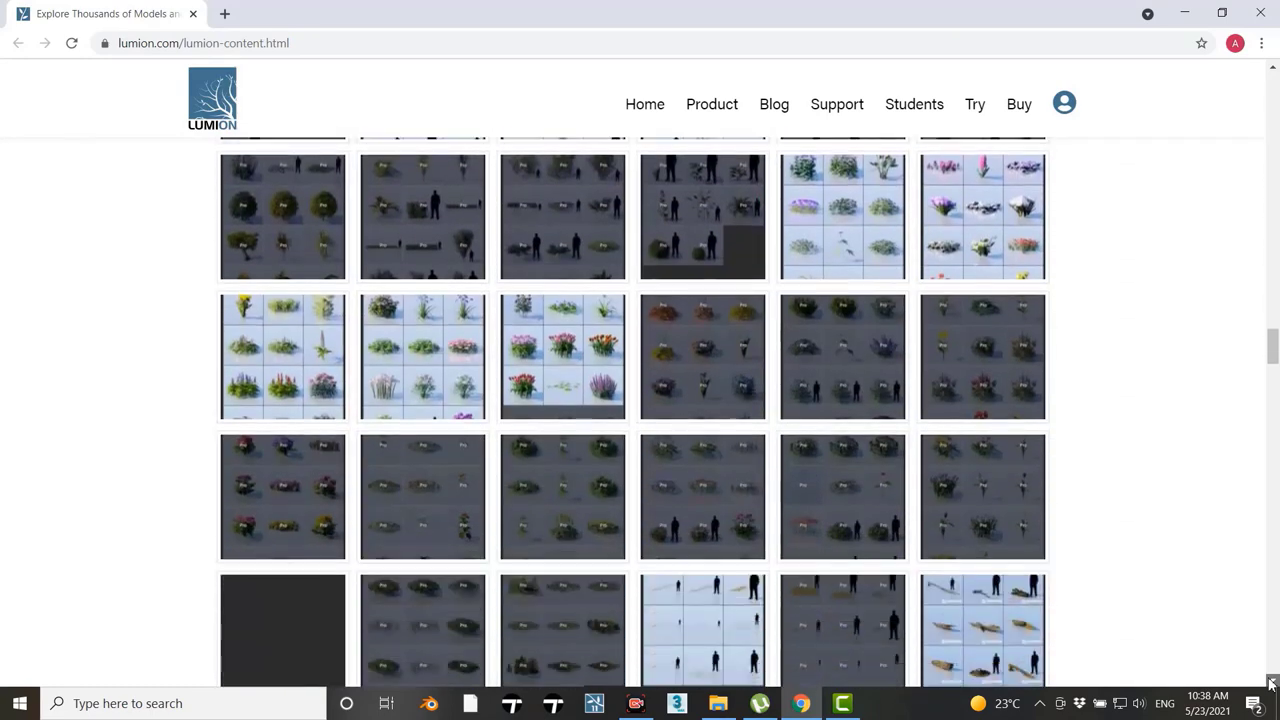
scroll("down", 3)
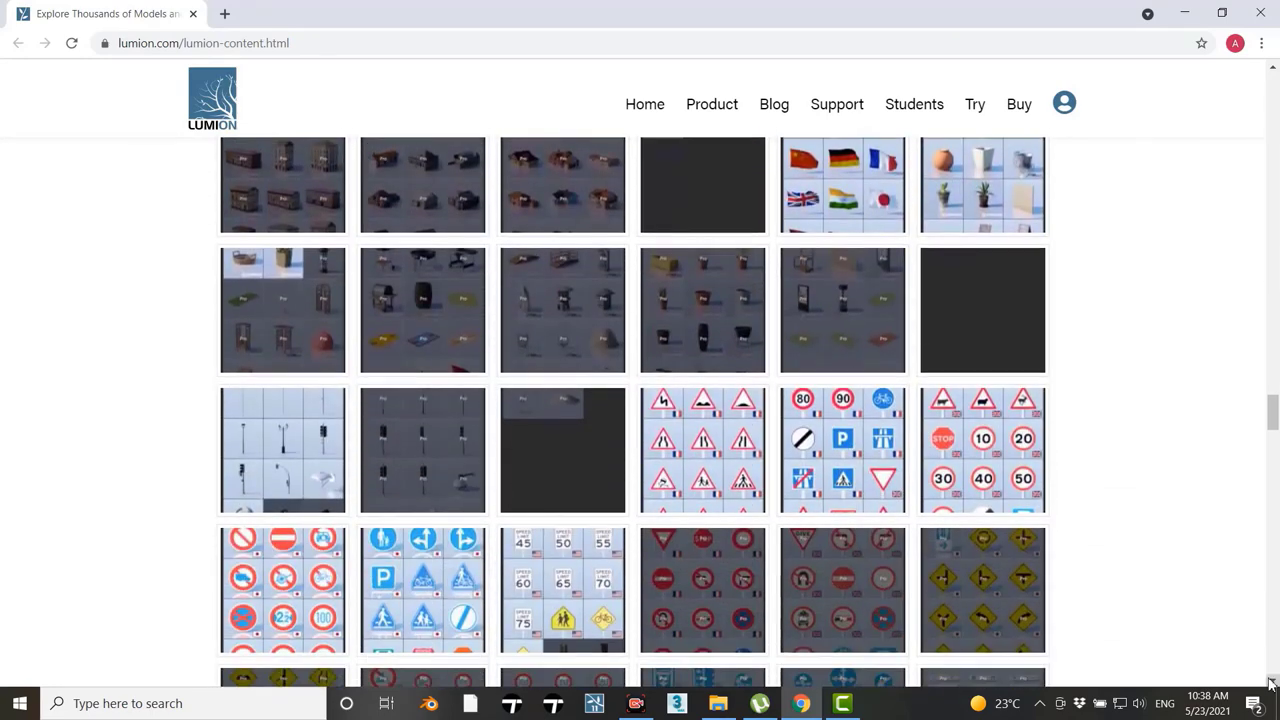
left_click(570, 707)
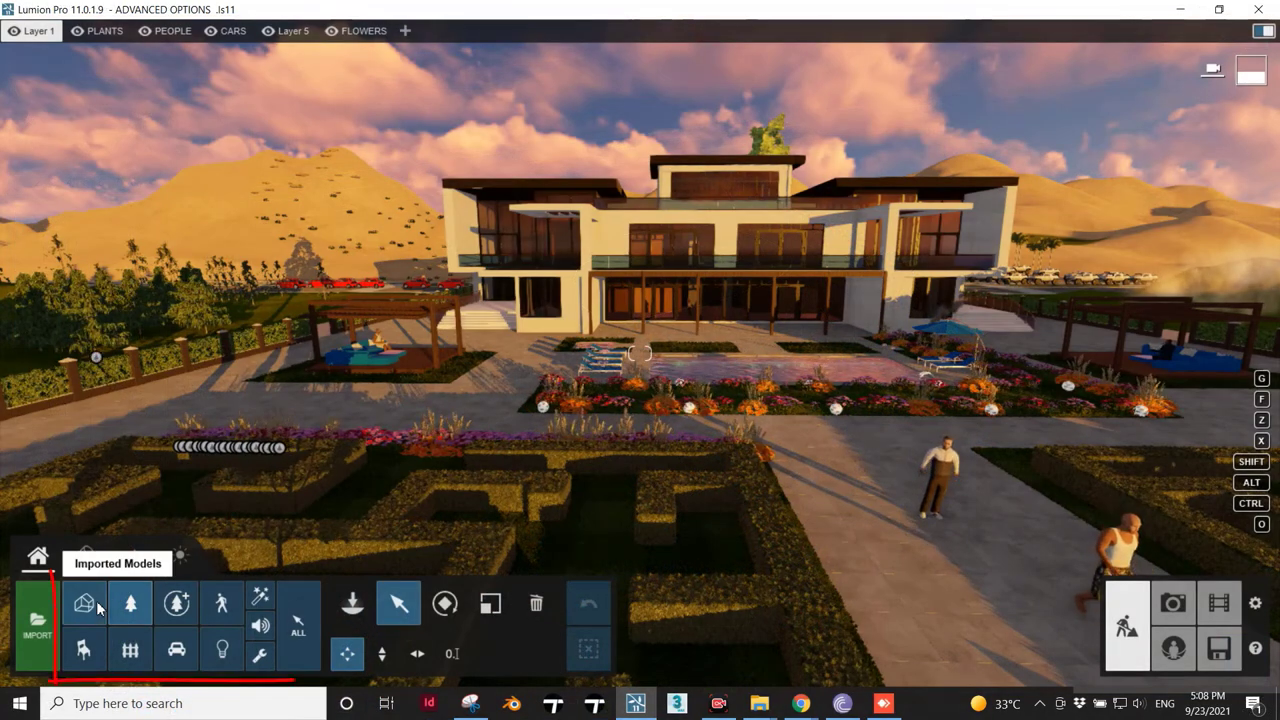
mouse_move(222, 651)
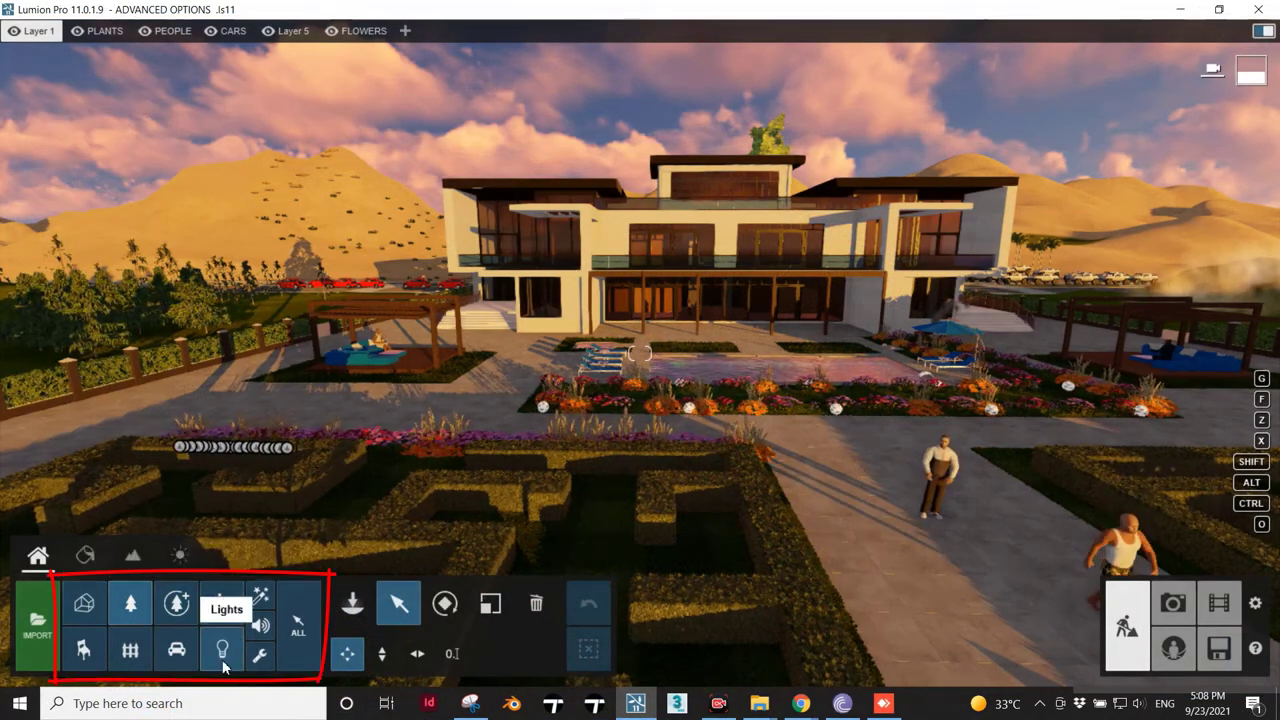
mouse_move(220, 603)
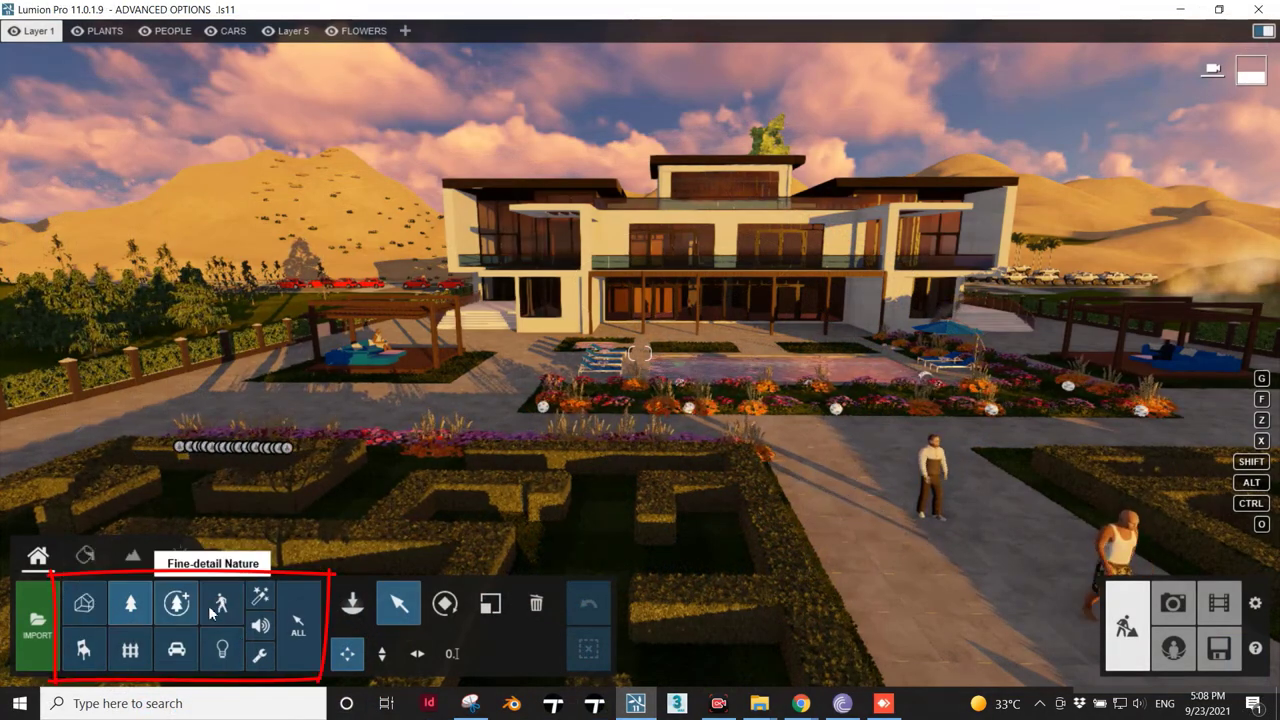
mouse_move(222, 651)
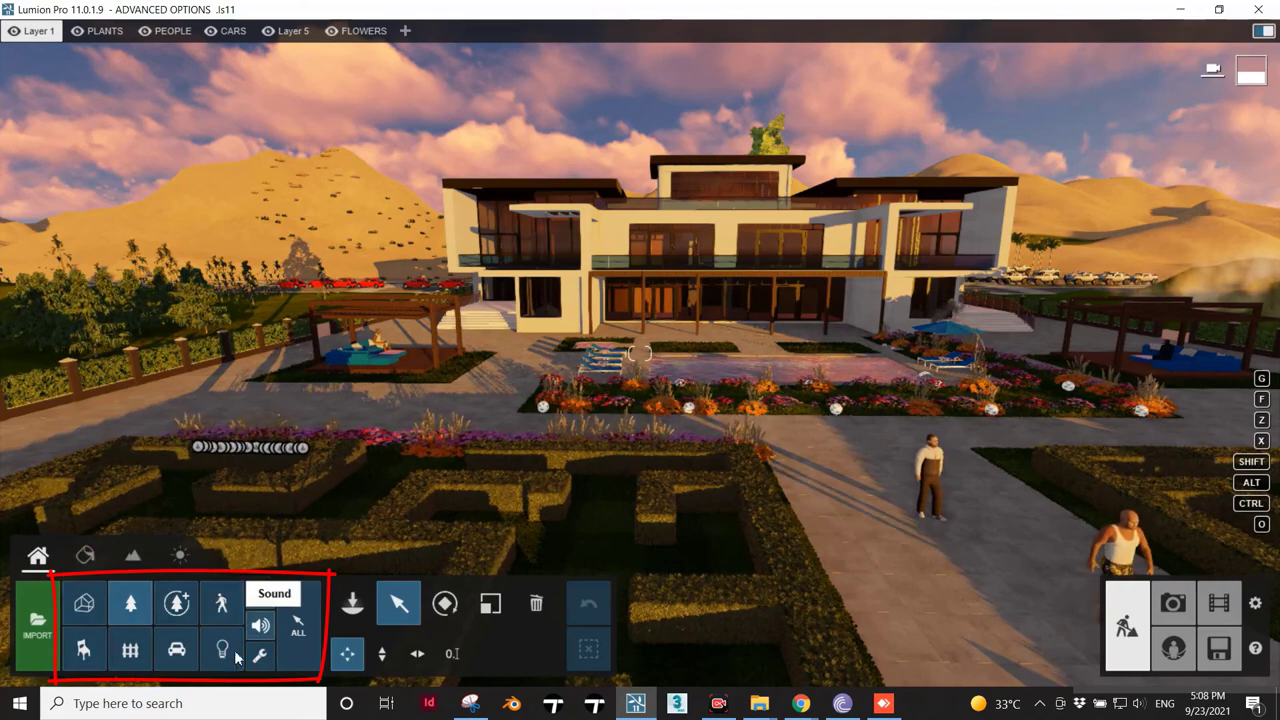
mouse_move(200, 673)
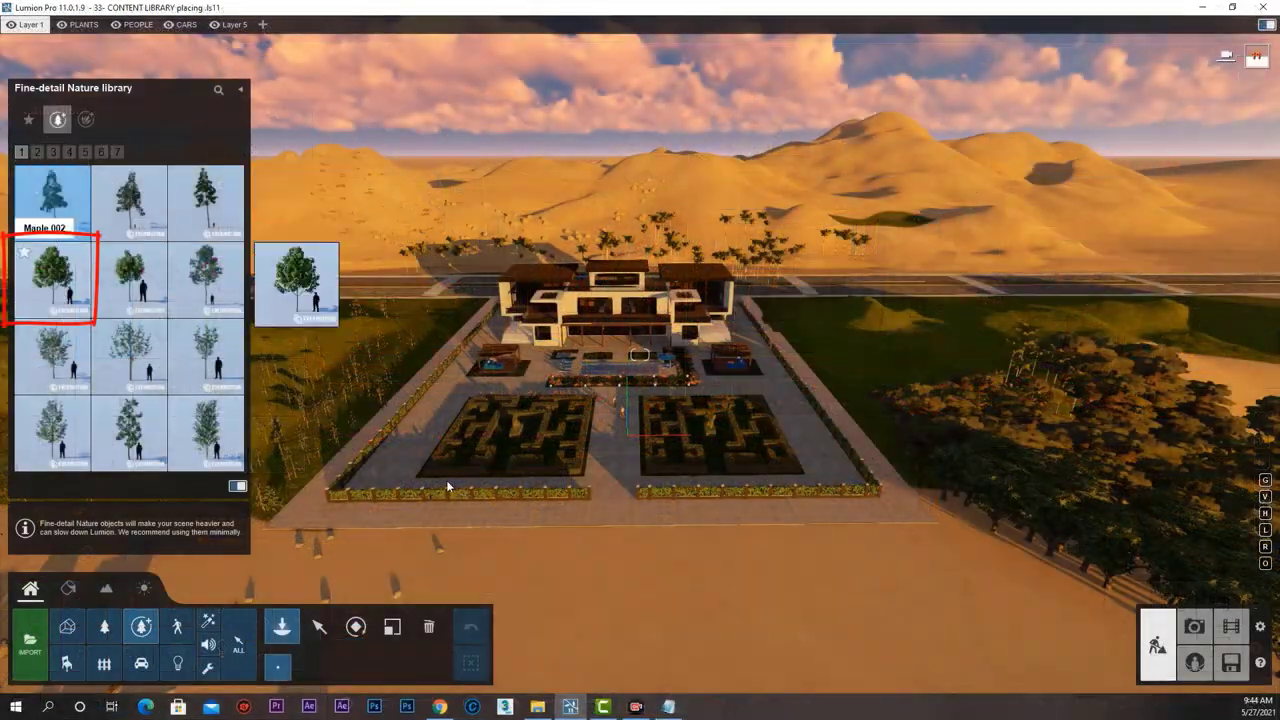
Place a fine-detail tree, a bean bag chair on the balcony, and a car.
left_click(177, 627)
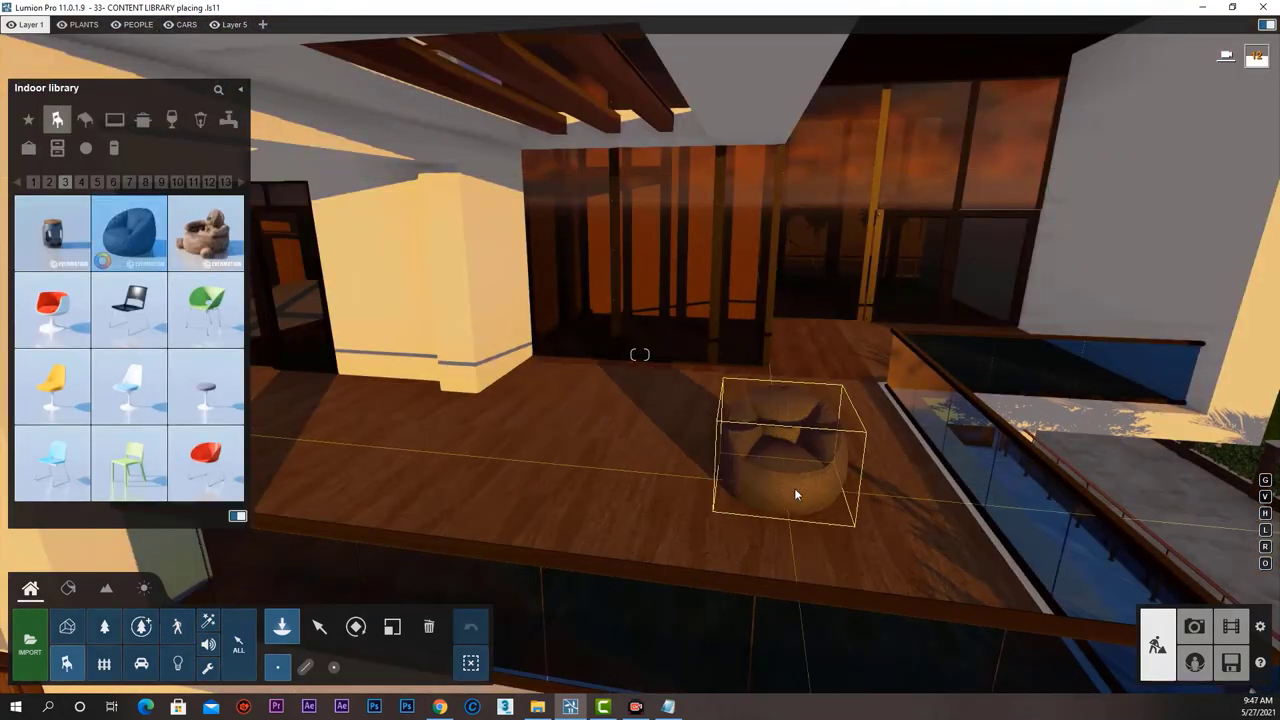
left_click(141, 661)
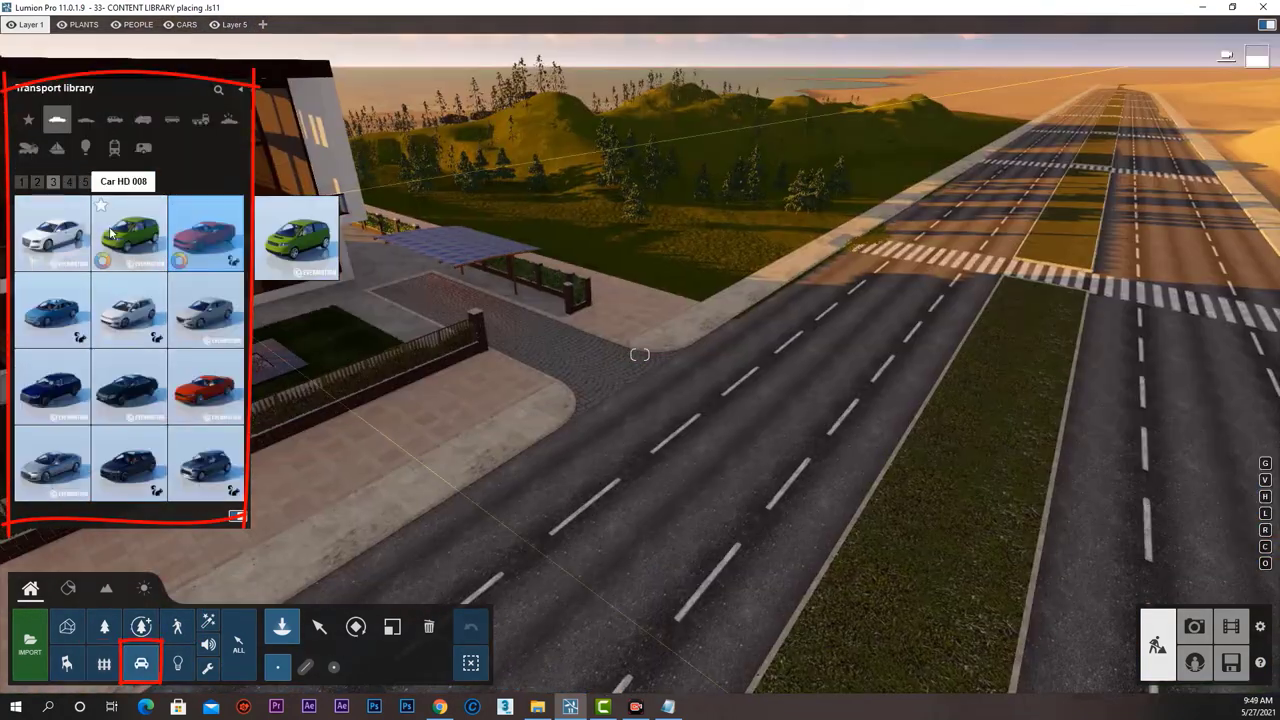
left_click(177, 663)
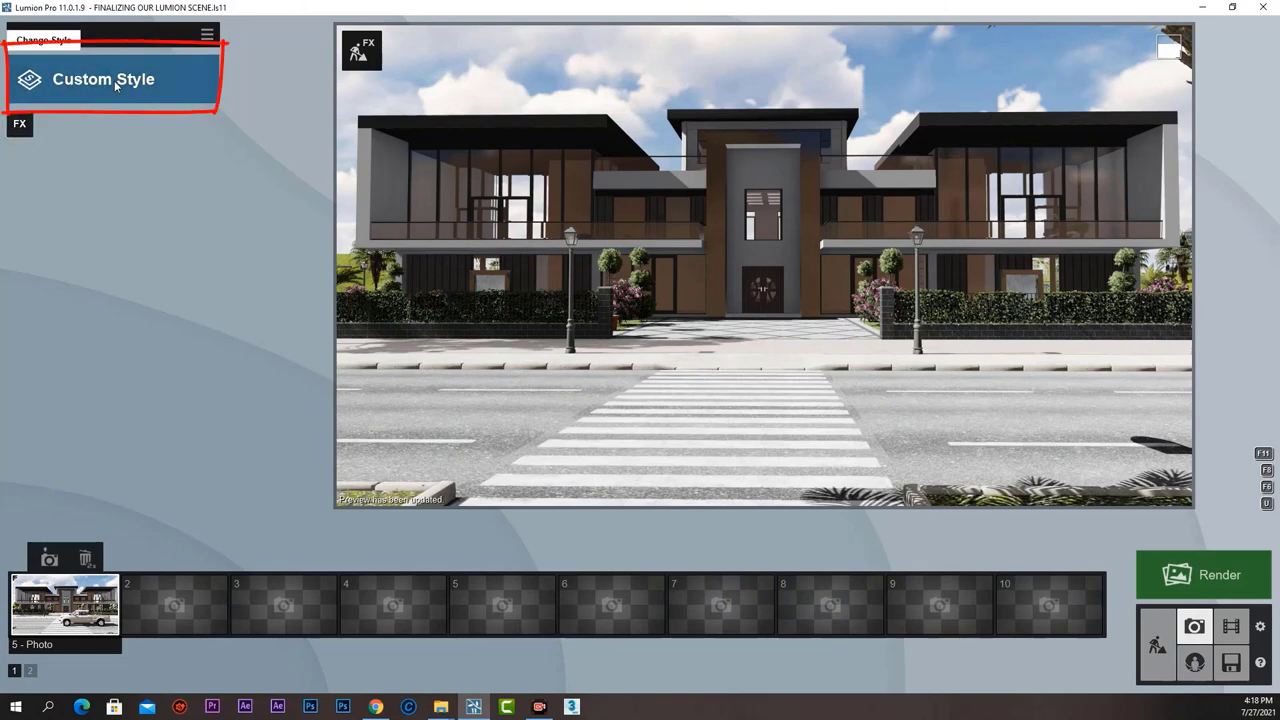
Show the Custom Style preset list for the villa street-front photo.
left_click(103, 79)
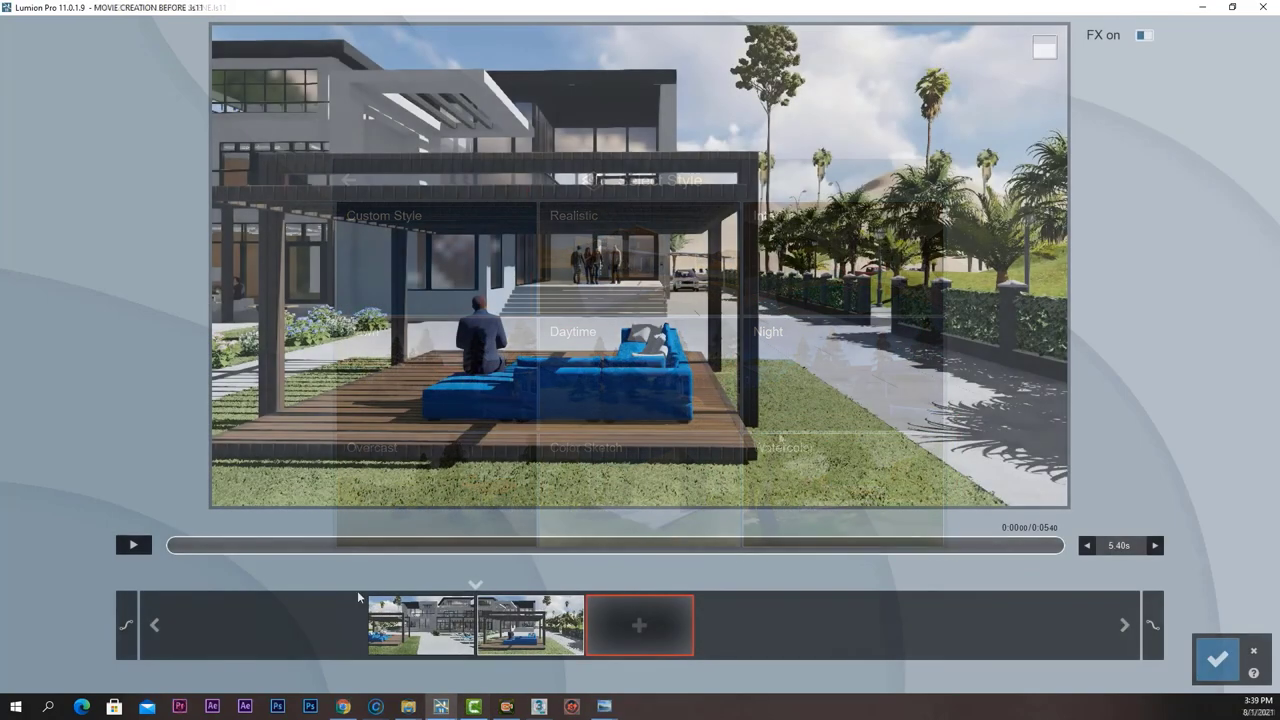
Play the pergola movie clip preview, then view the PANO_2 dining-terrace panorama.
left_click(134, 545)
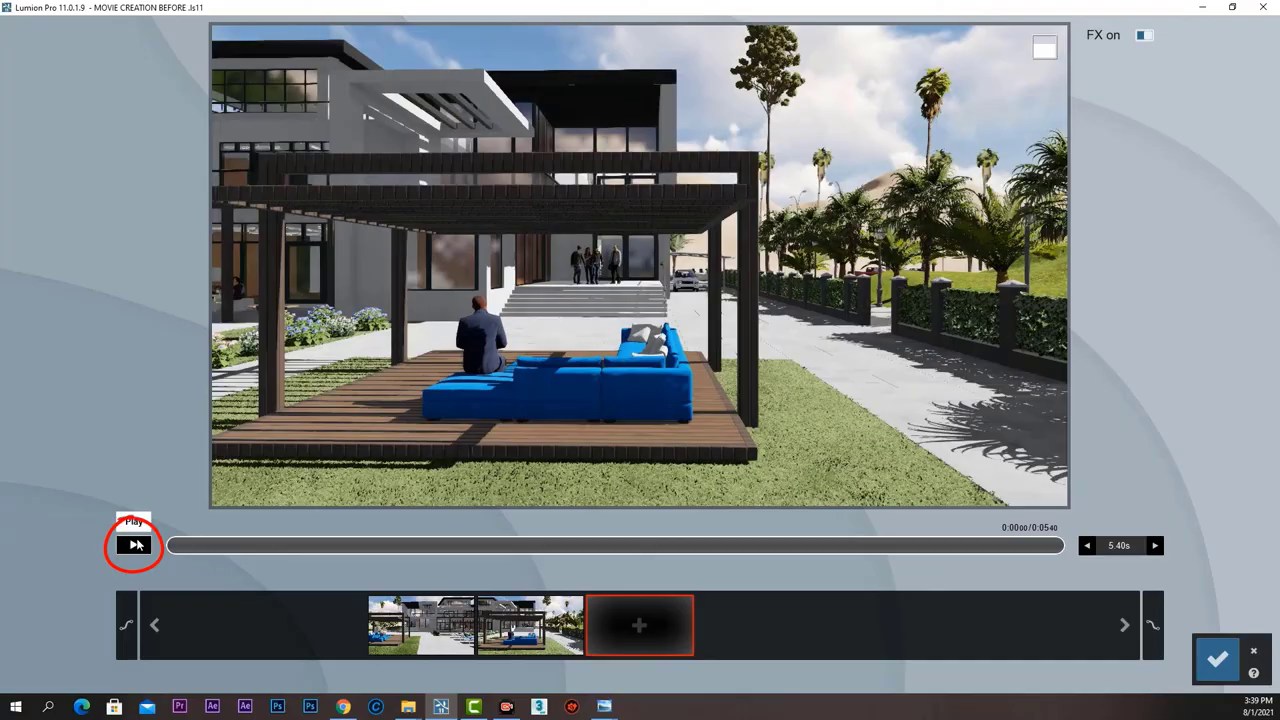
left_click(135, 545)
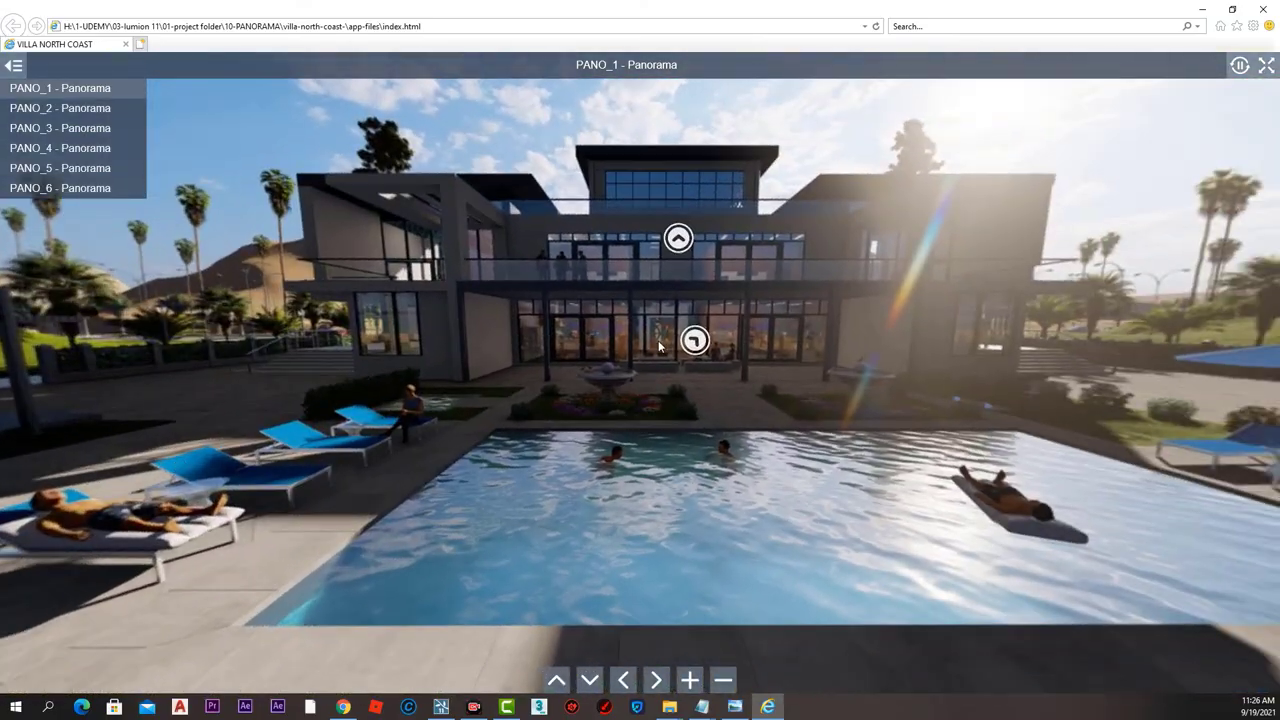
left_click(59, 107)
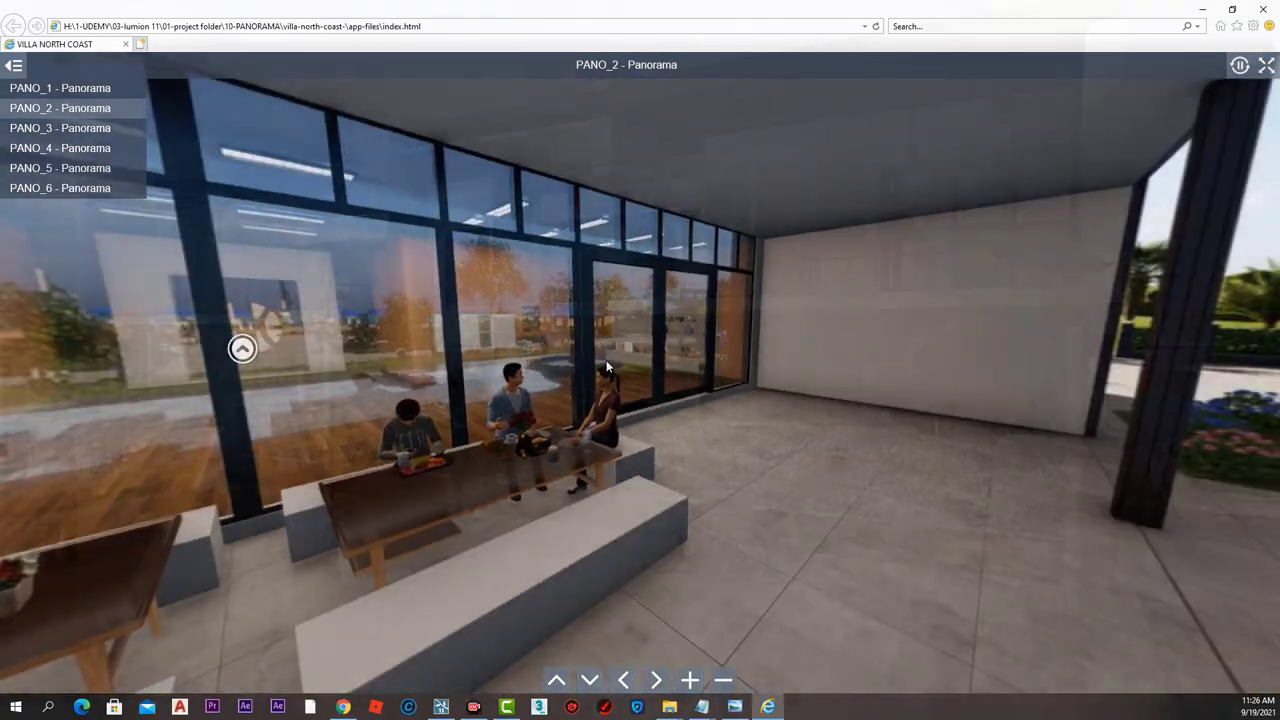